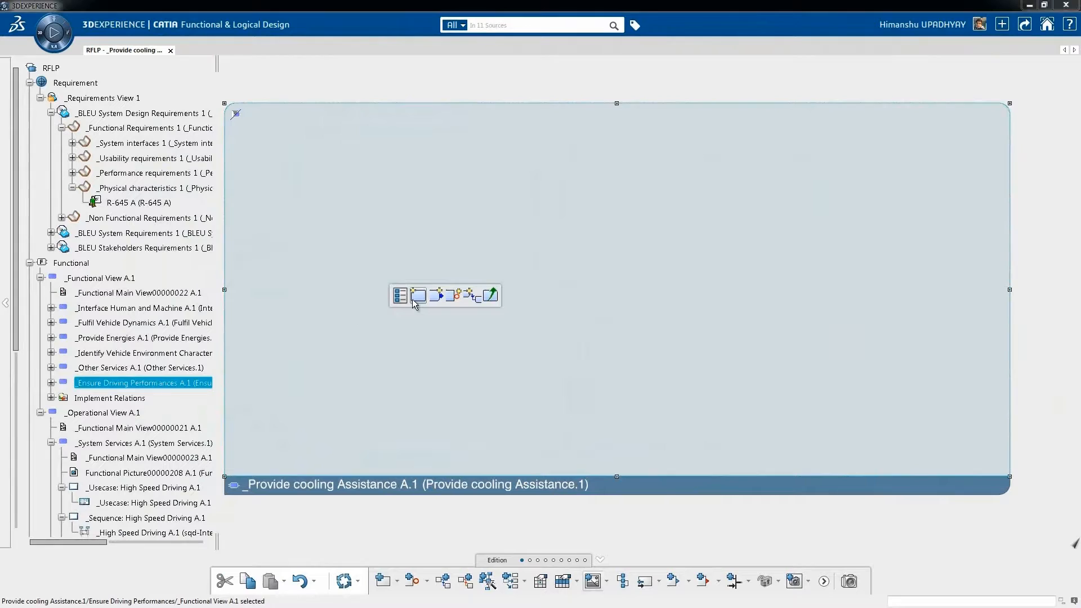
- Add a 'Monitor Powertrain Temperature' function under Provide cooling Assistance
left_click(417, 295)
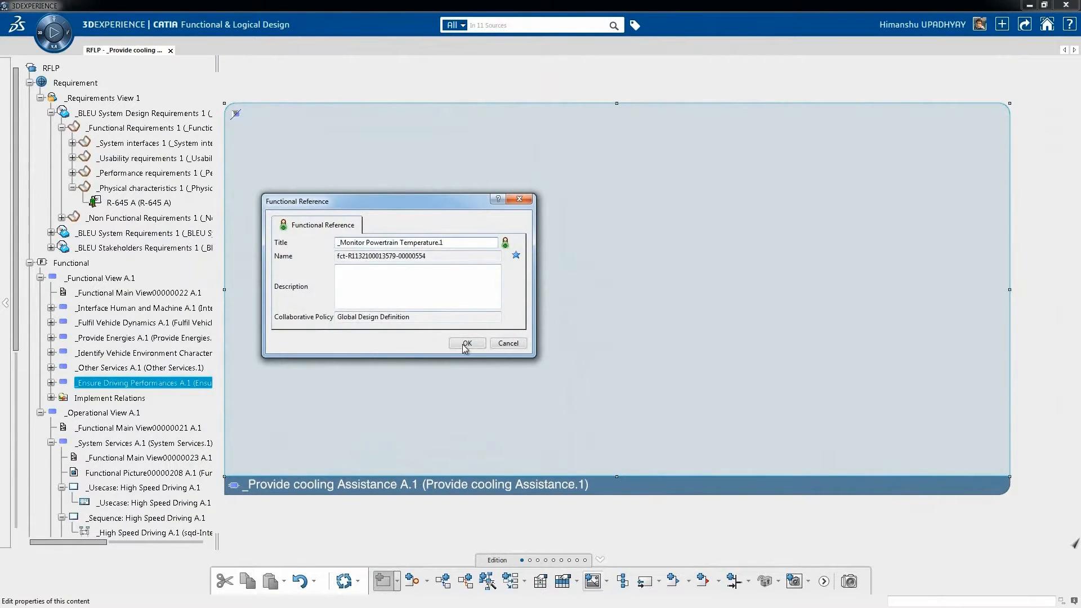
left_click(466, 343)
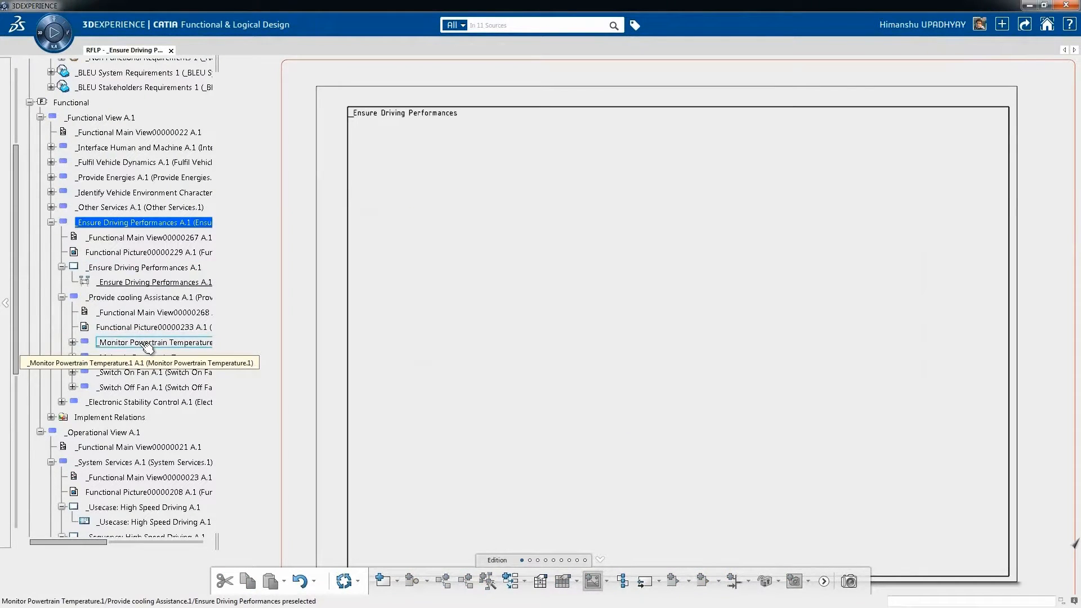
- Connect the two powertrain temperature lifelines with a functional connection
left_click(154, 357)
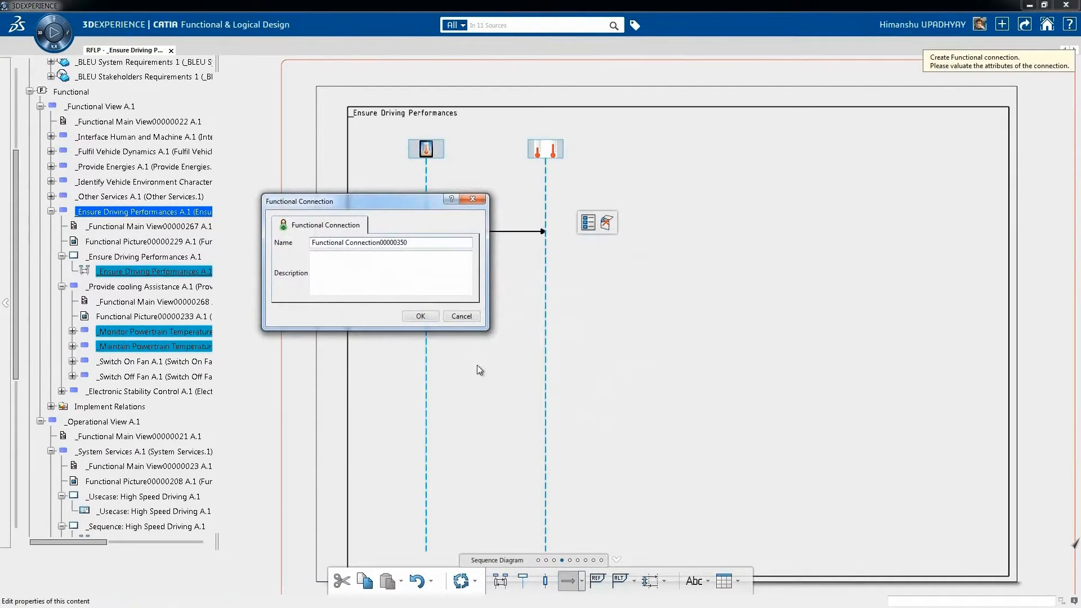
left_click(420, 315)
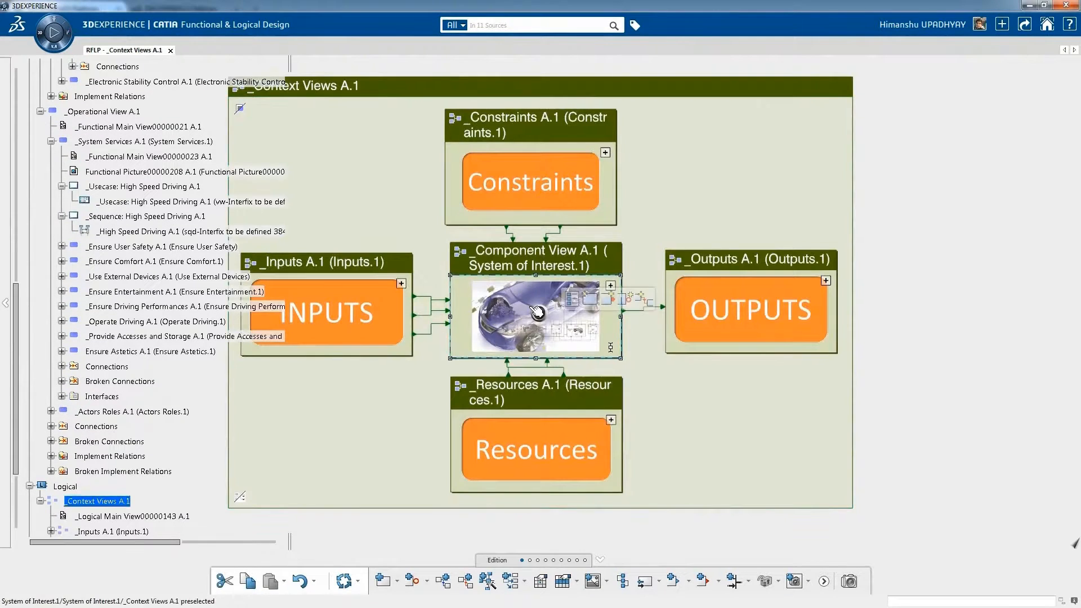
- Inside Car Body, insert a new logical component and edit its title
double_click(536, 316)
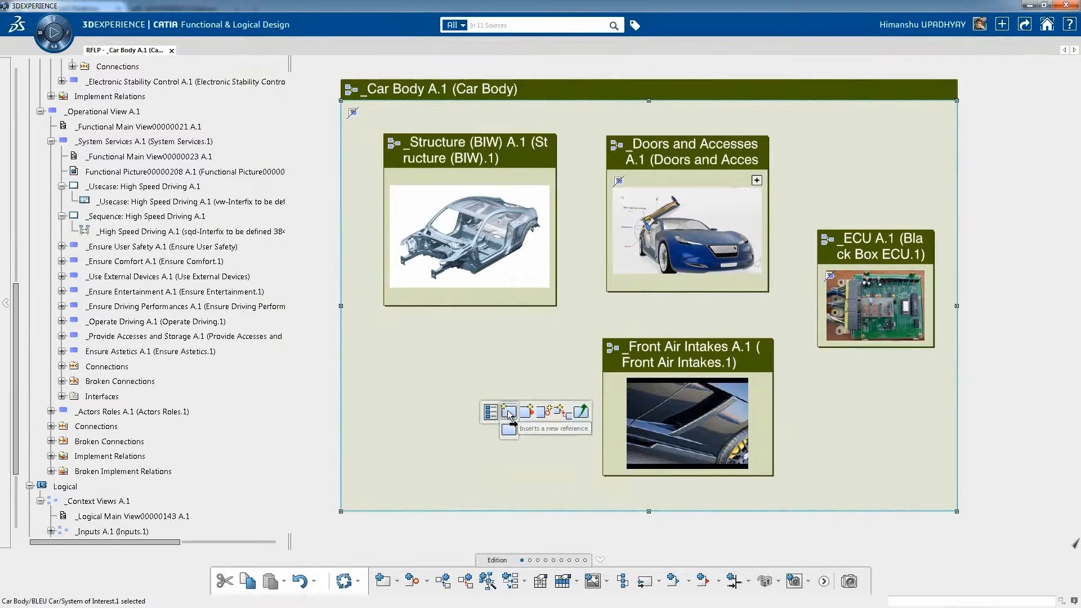
left_click(508, 412)
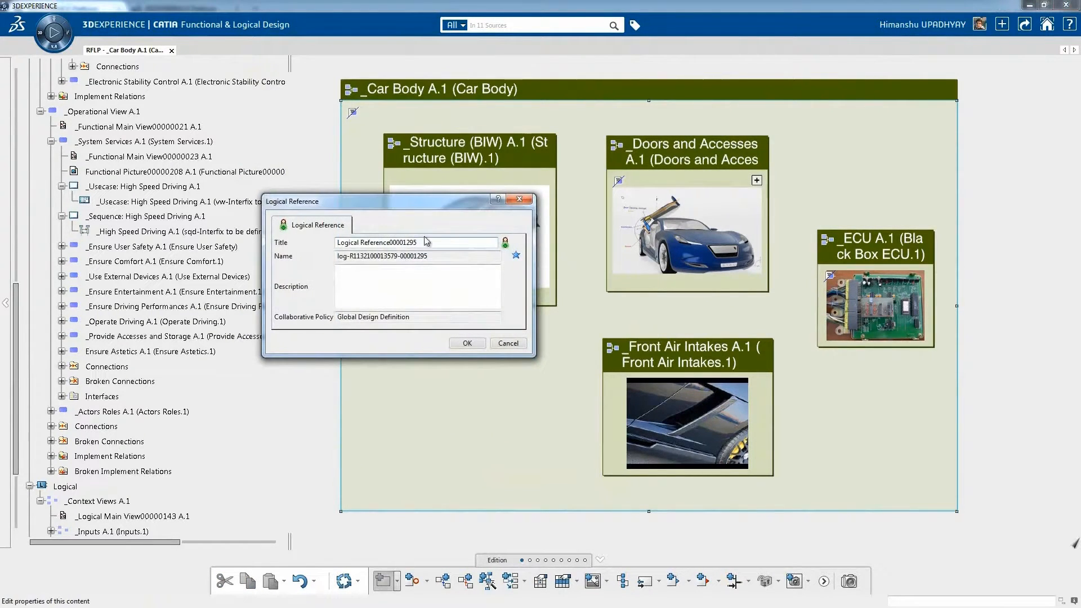
left_click(467, 342)
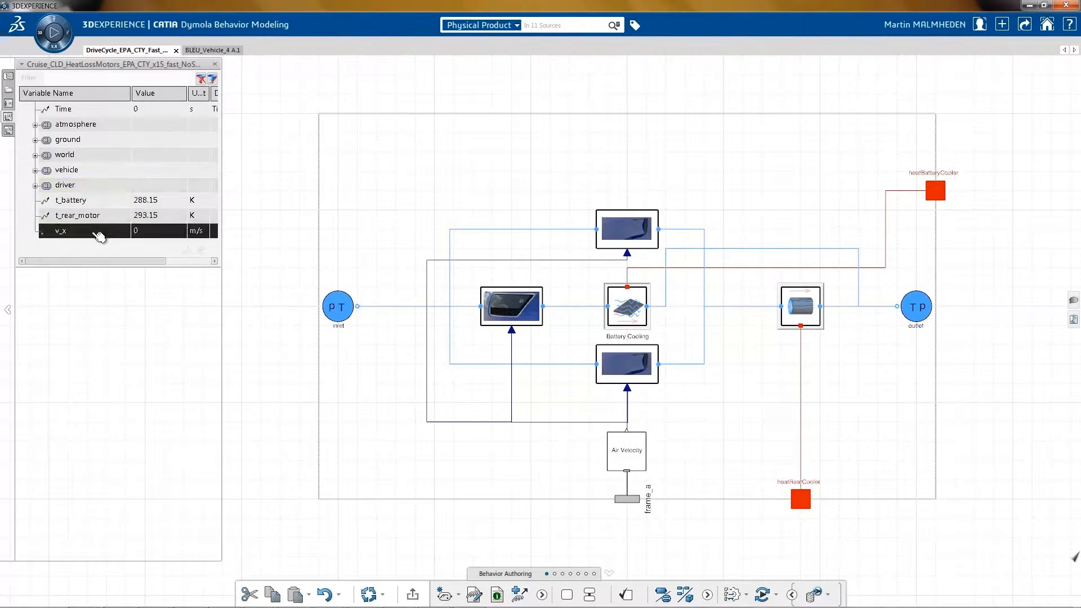
- Chart v_x, t_rear_motor and t_battery in three stacked plots
double_click(61, 230)
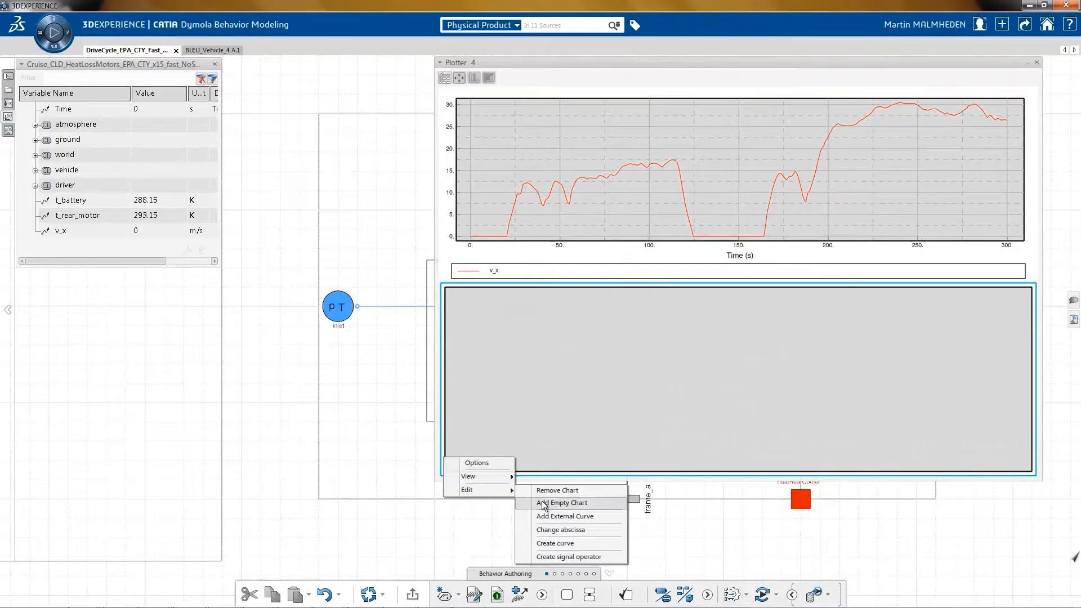
left_click(560, 502)
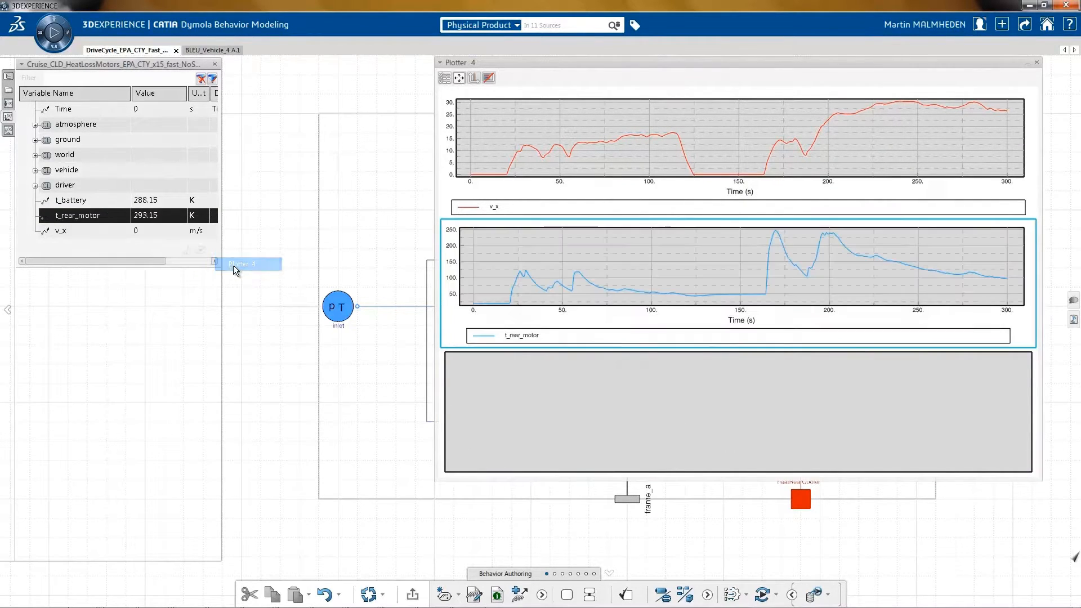
right_click(76, 214)
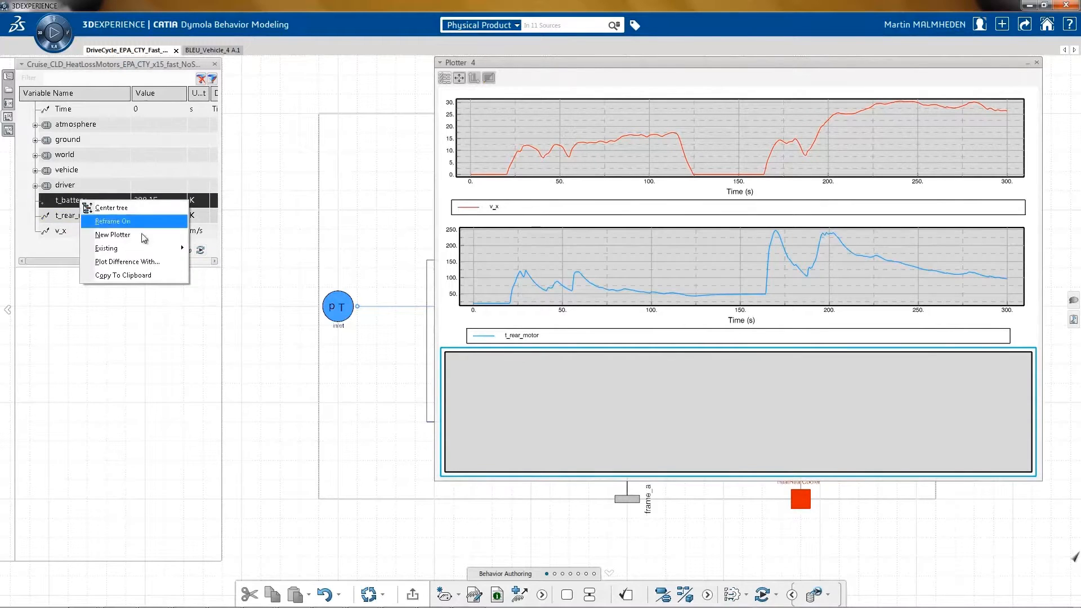
left_click(112, 234)
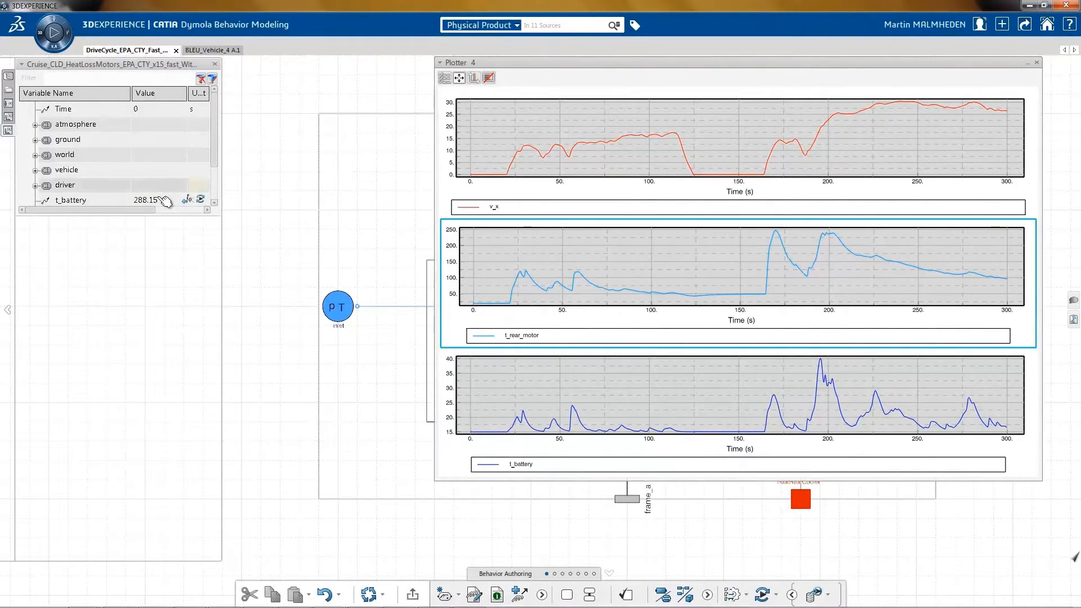
left_click(32, 185)
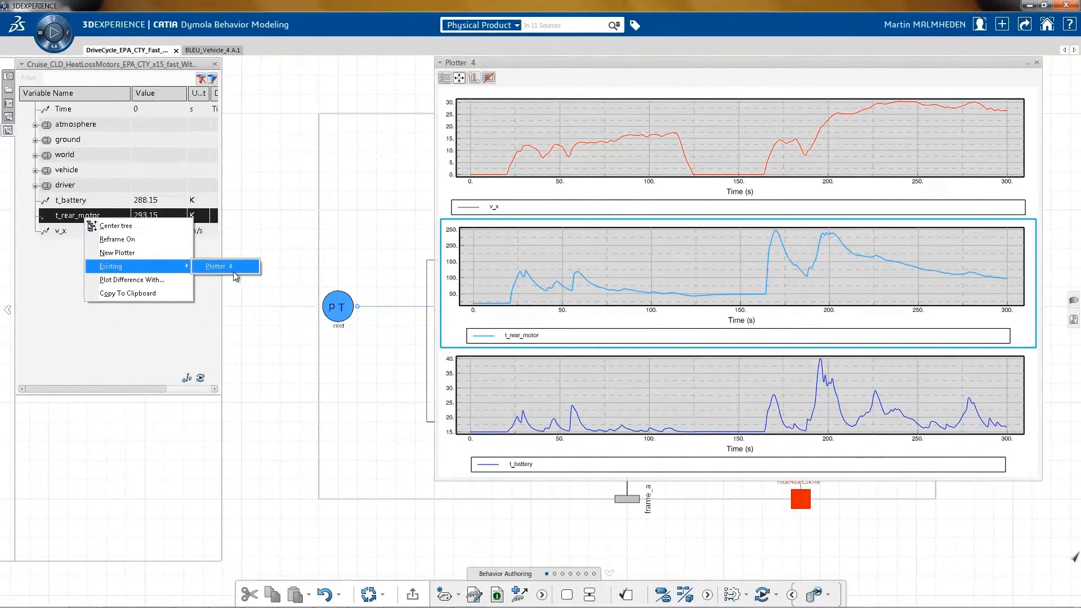
- Overlay the second run's t_rear_motor and t_battery curves on Plotter 4
left_click(218, 266)
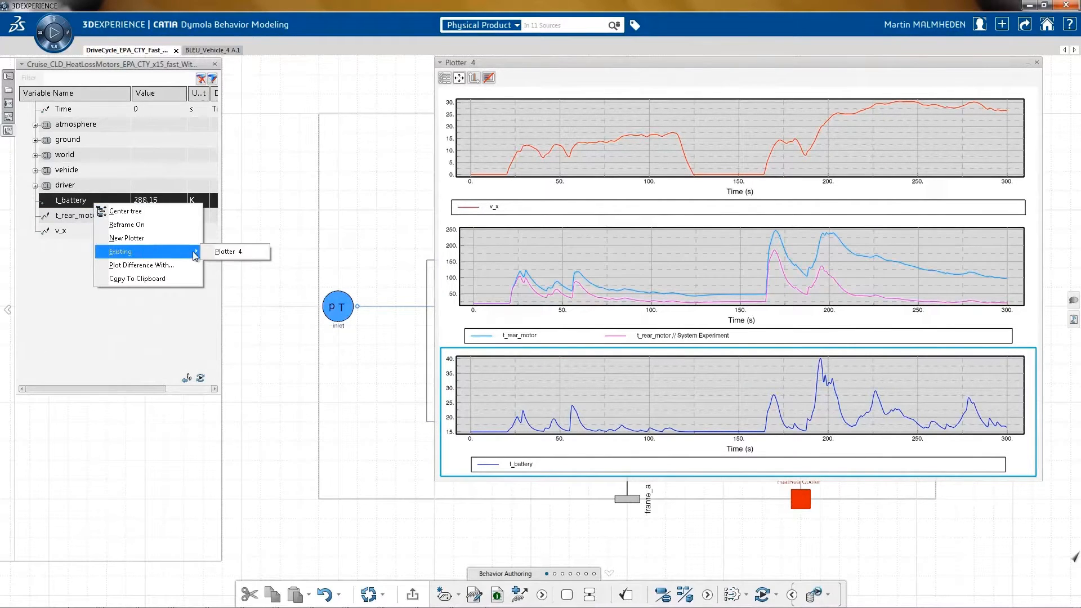
left_click(227, 251)
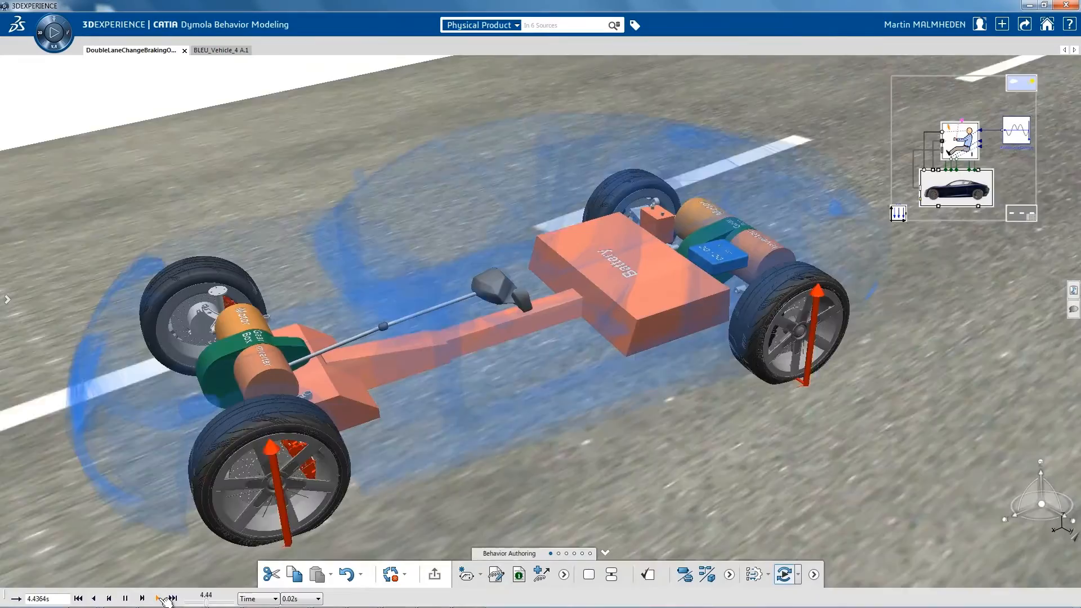
- Run the double-lane-change braking animation forward to its 10 s end
left_click(158, 597)
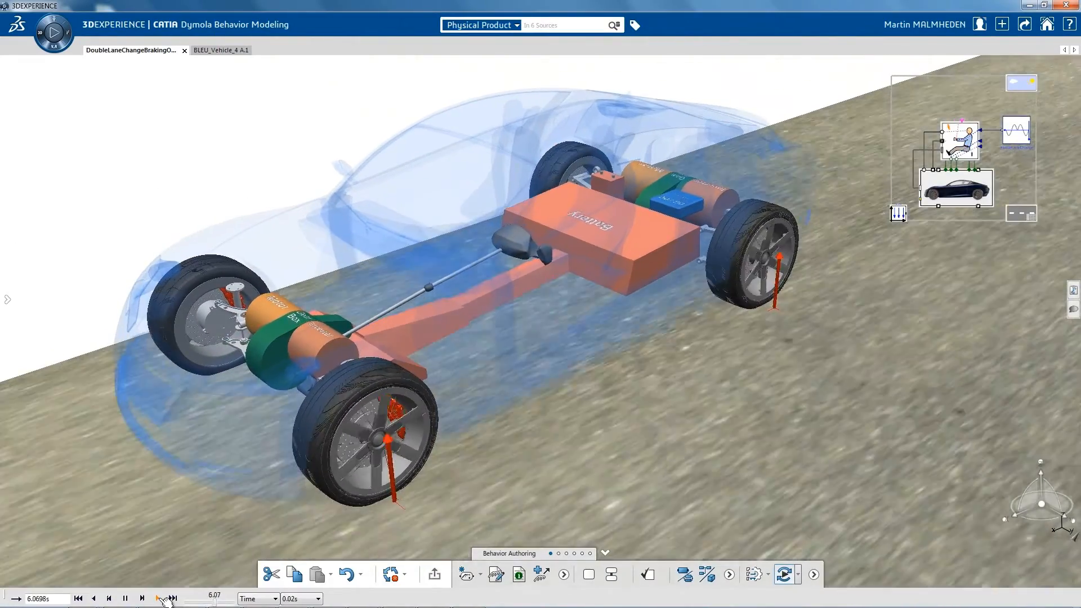
left_click(157, 598)
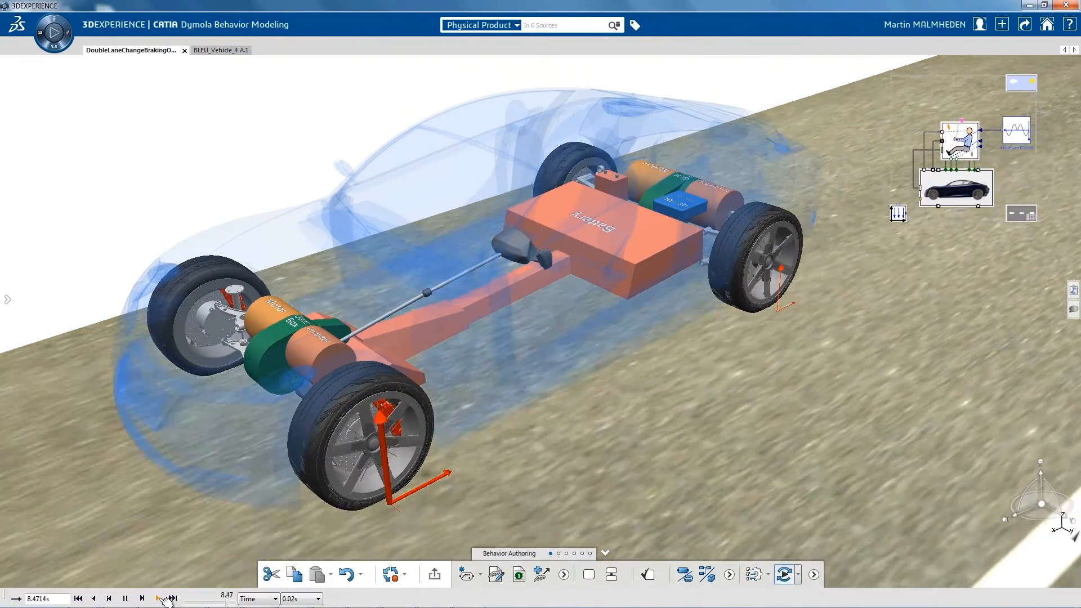
left_click(158, 598)
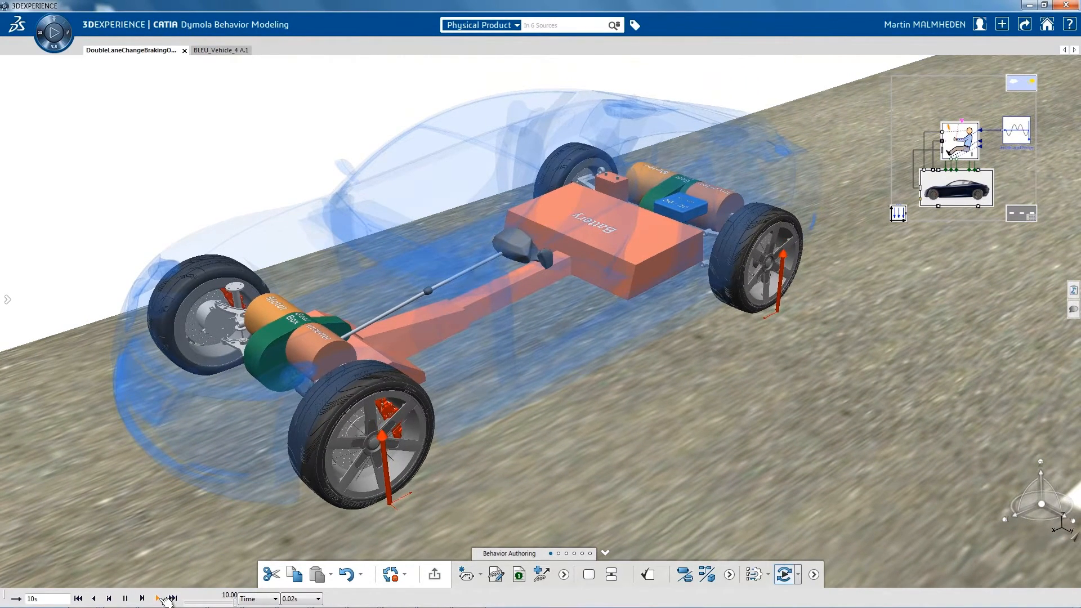